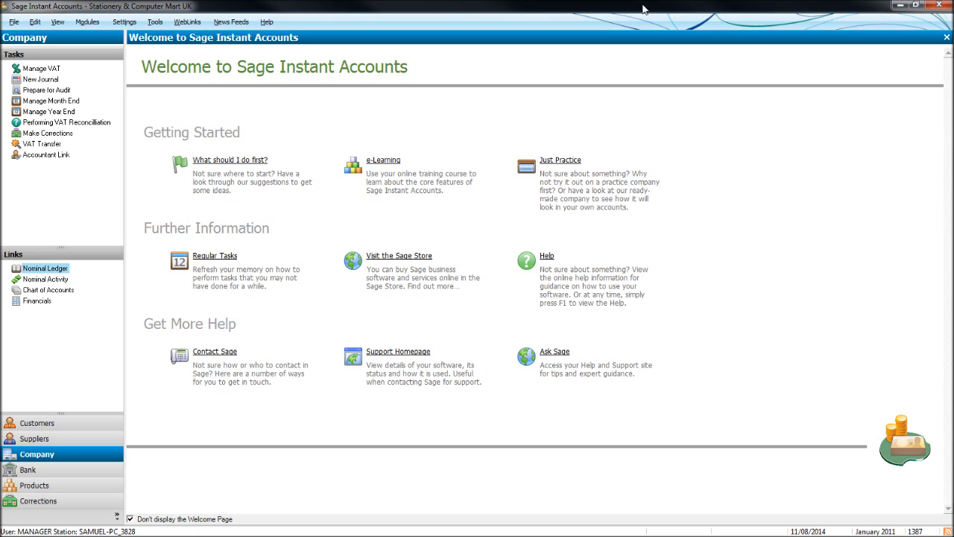
mouse_move(729, 79)
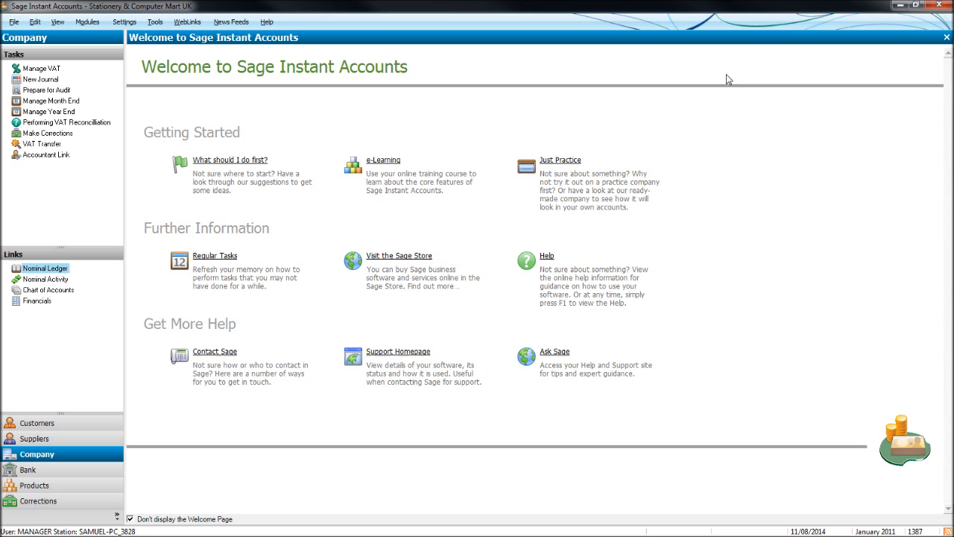
Bring up the Settings menu to browse the company settings options.
click(124, 21)
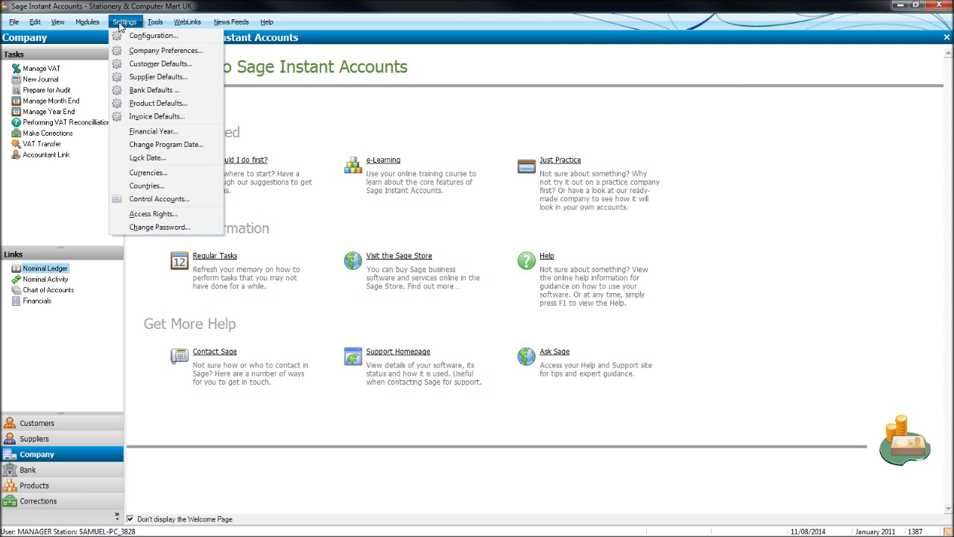
mouse_move(152, 215)
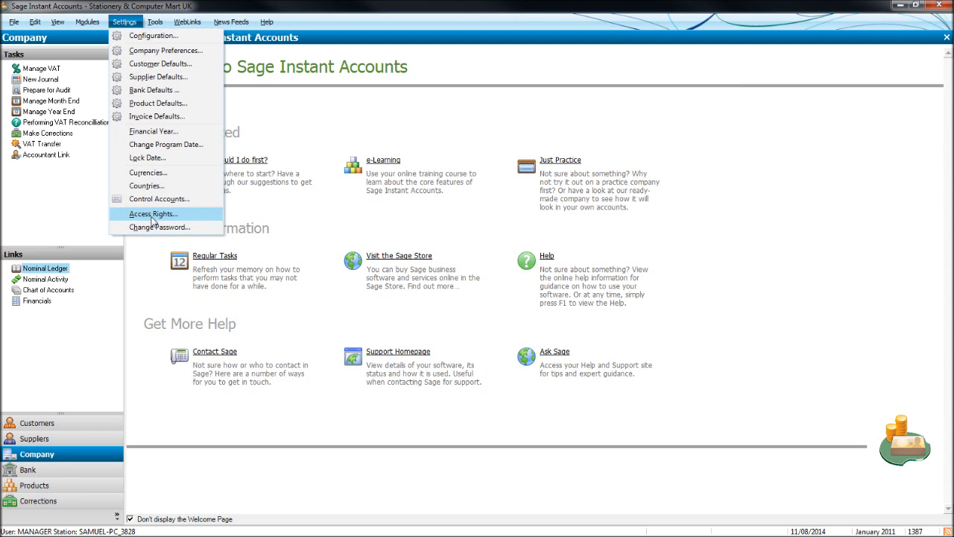
mouse_move(196, 222)
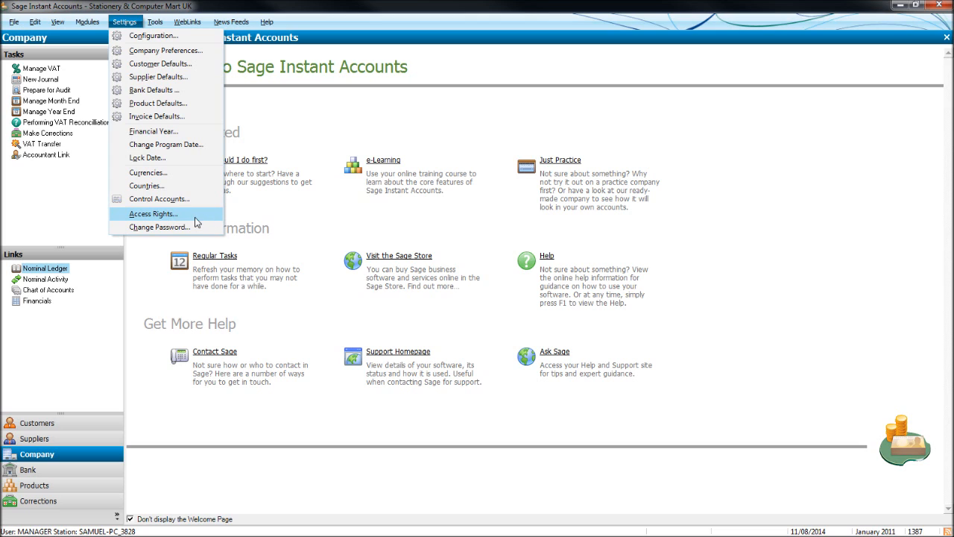
mouse_move(157, 227)
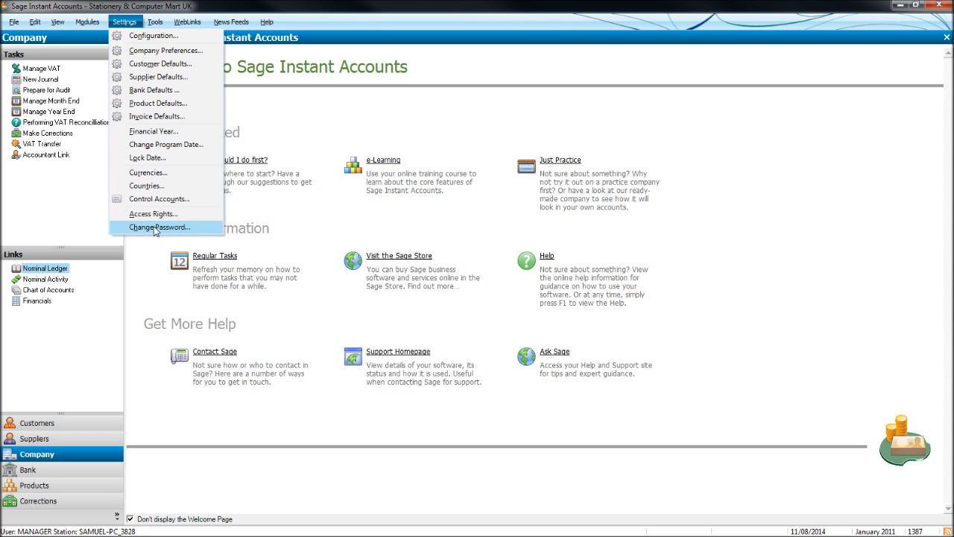
mouse_move(152, 214)
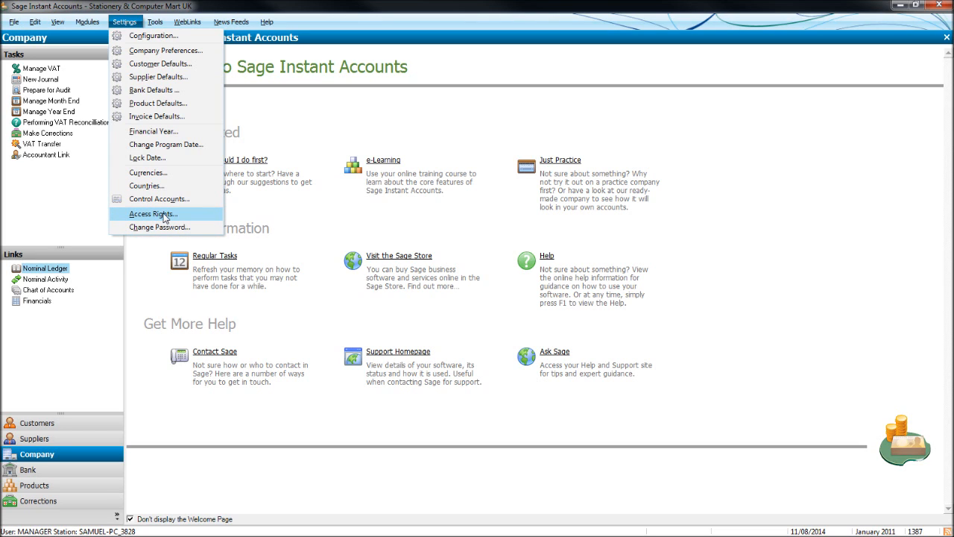
Open the User Access Rights window, currently listing no users.
click(152, 215)
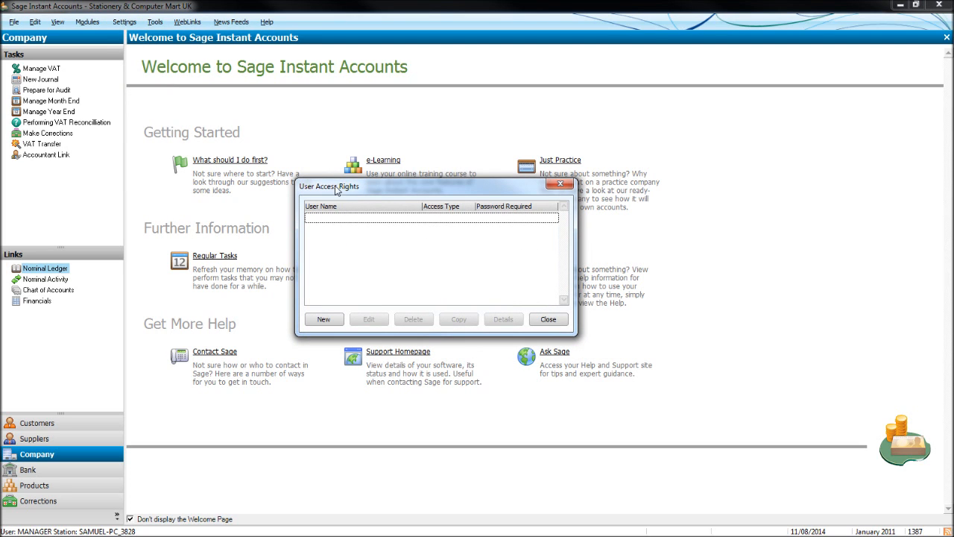
mouse_move(337, 220)
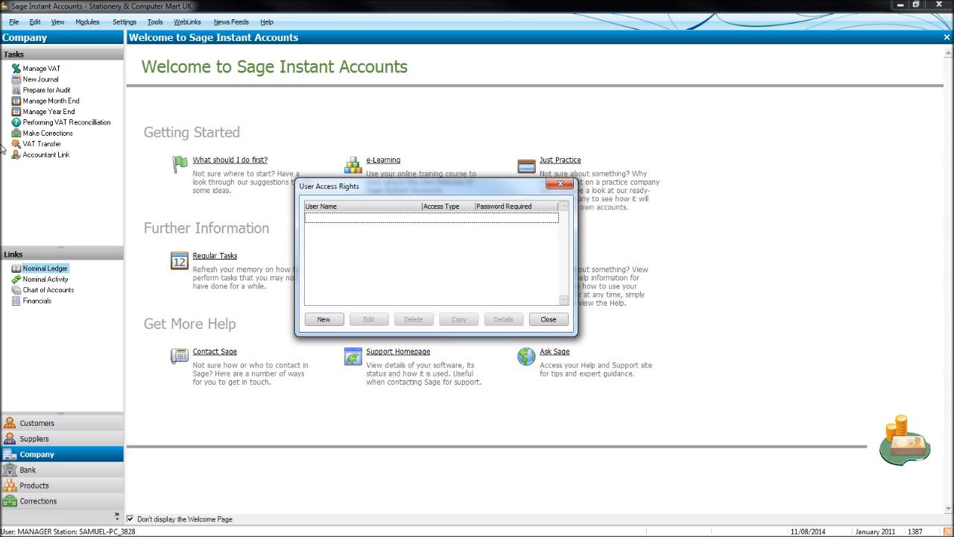
mouse_move(212, 254)
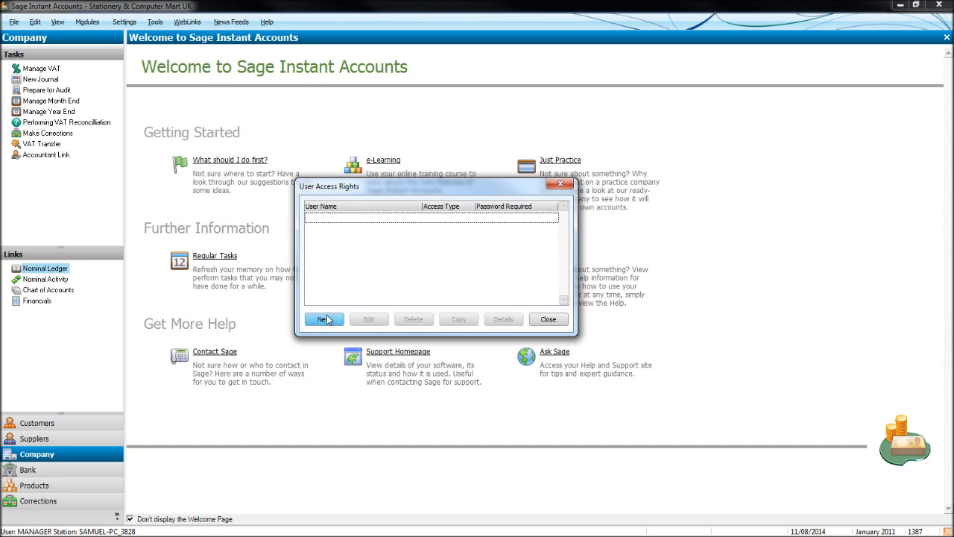
Create user 'manager2' with Full Access and no password, saving it to the user list.
click(323, 319)
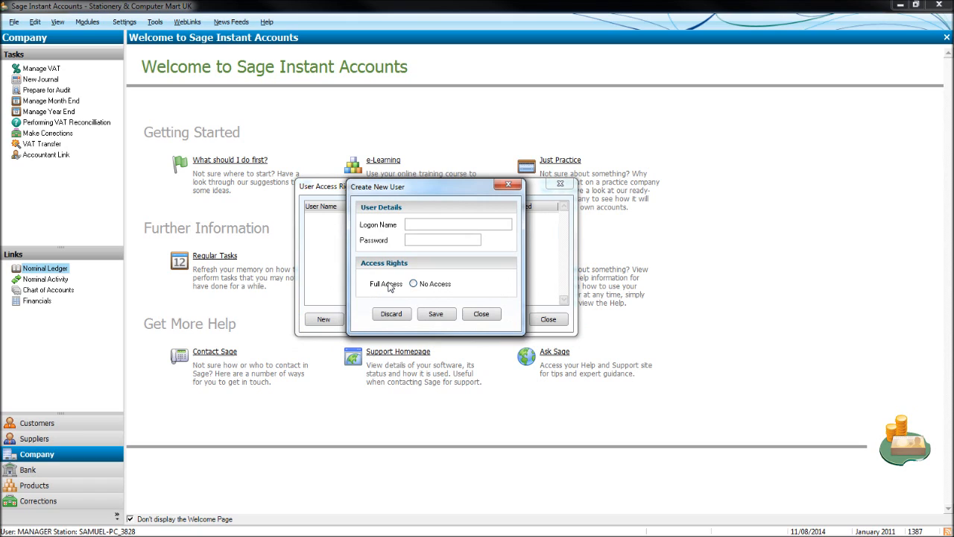
text(manager2)
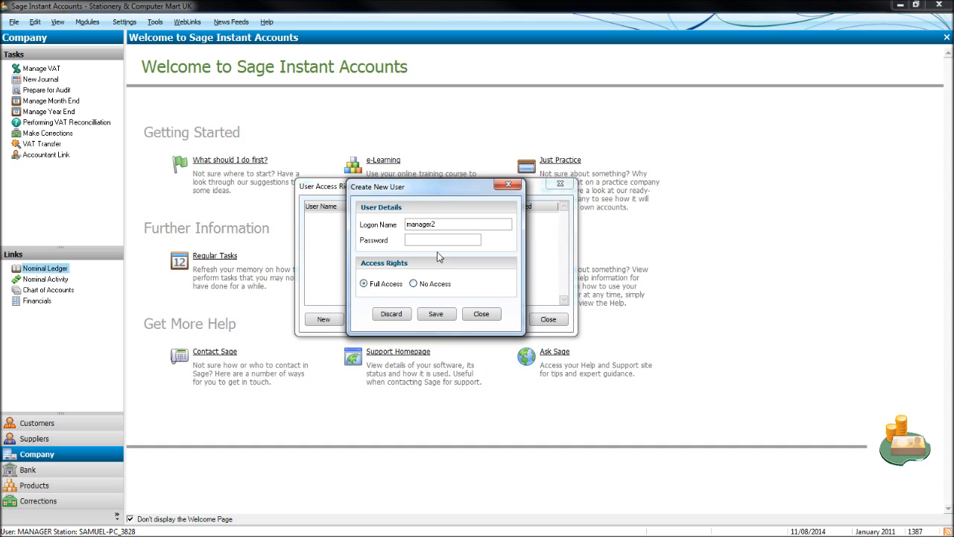
click(435, 313)
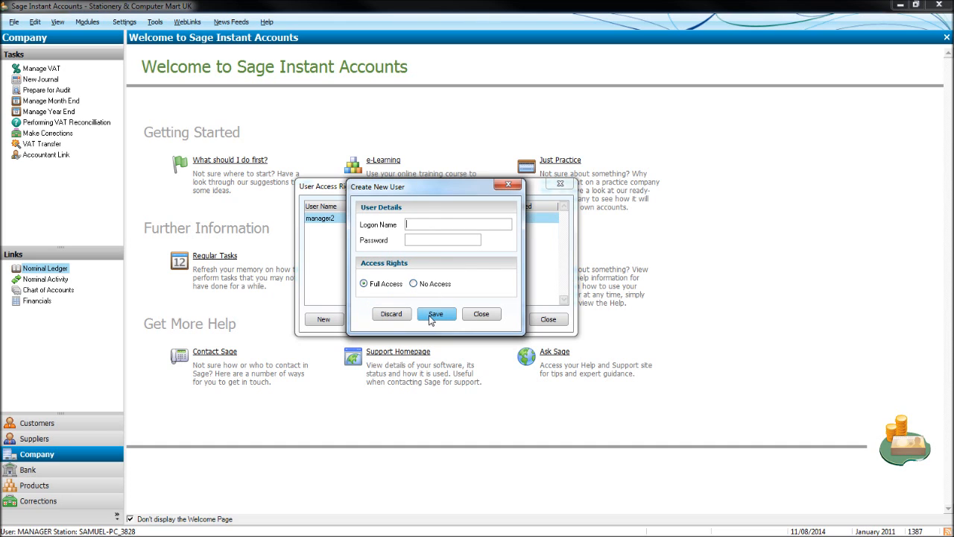
click(435, 313)
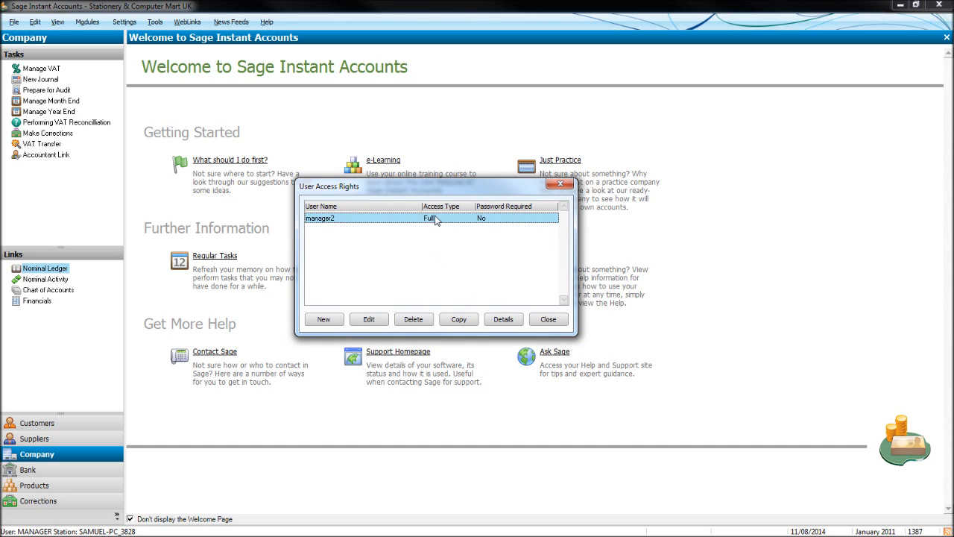
mouse_move(359, 230)
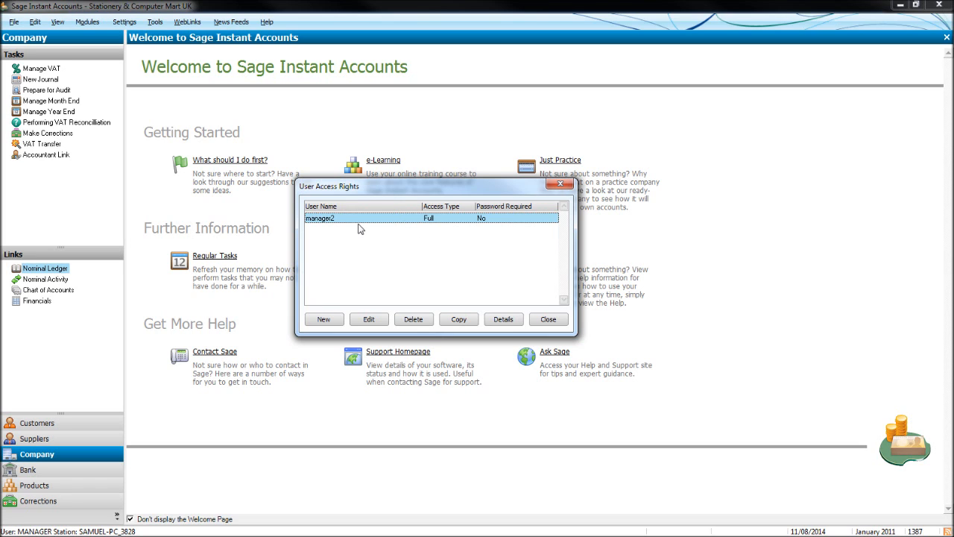
mouse_move(470, 241)
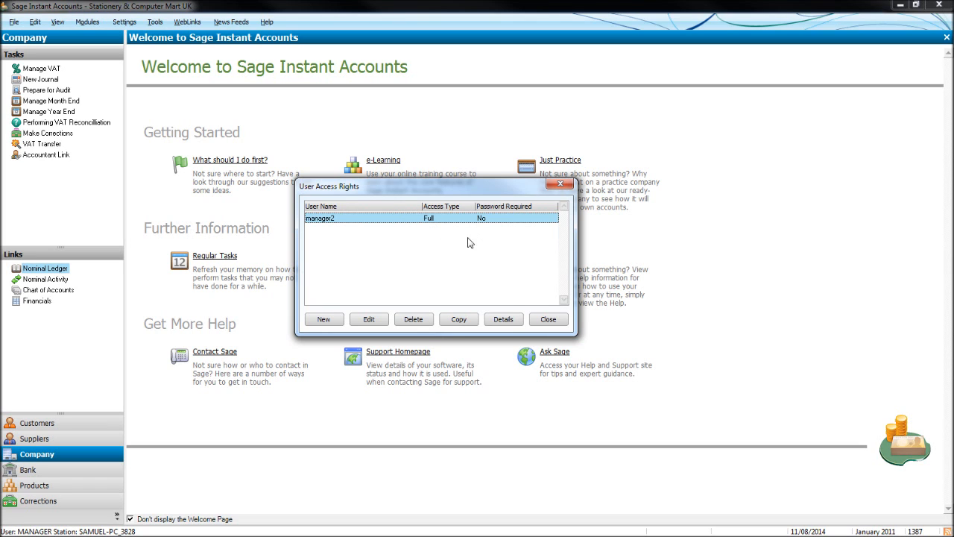
Review manager2's access details, all Full, and bring up the module Option List.
click(504, 319)
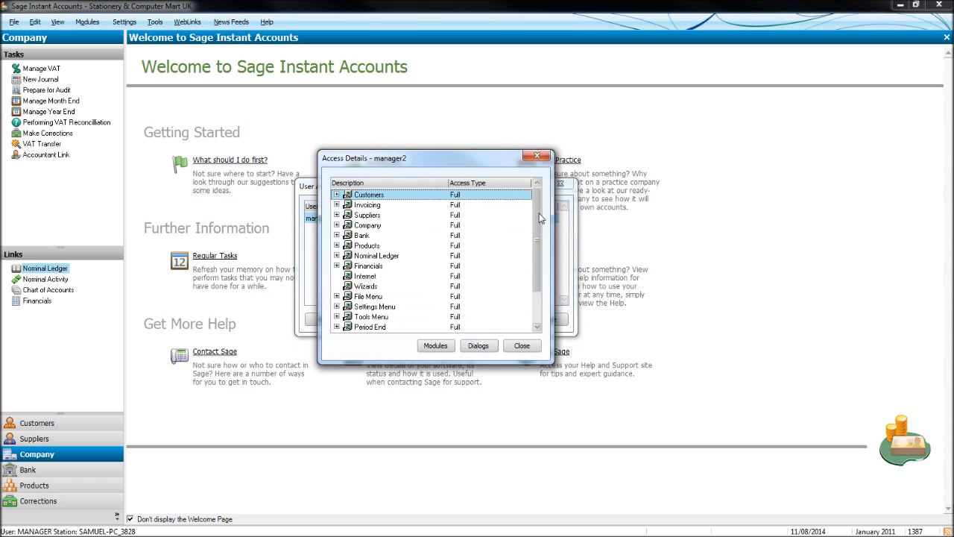
scroll(down, 3)
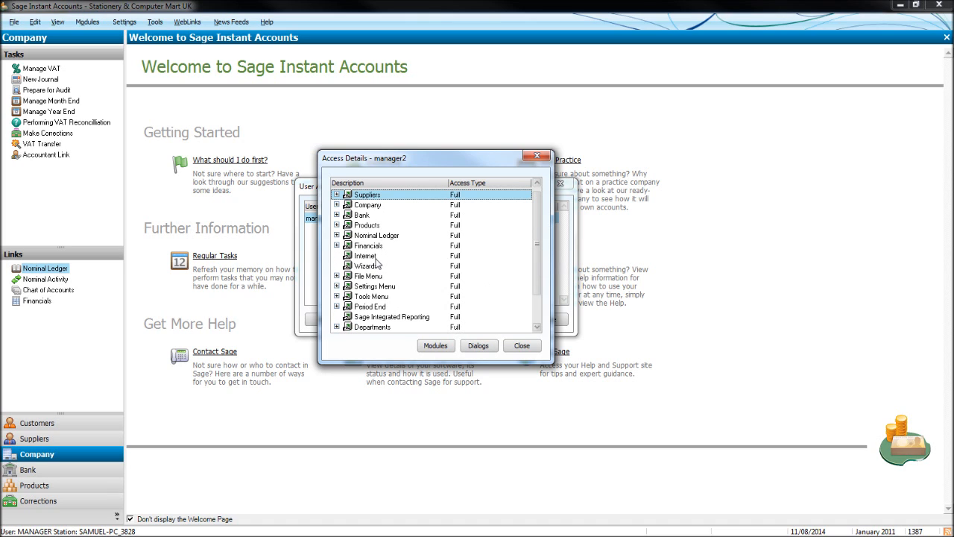
mouse_move(465, 307)
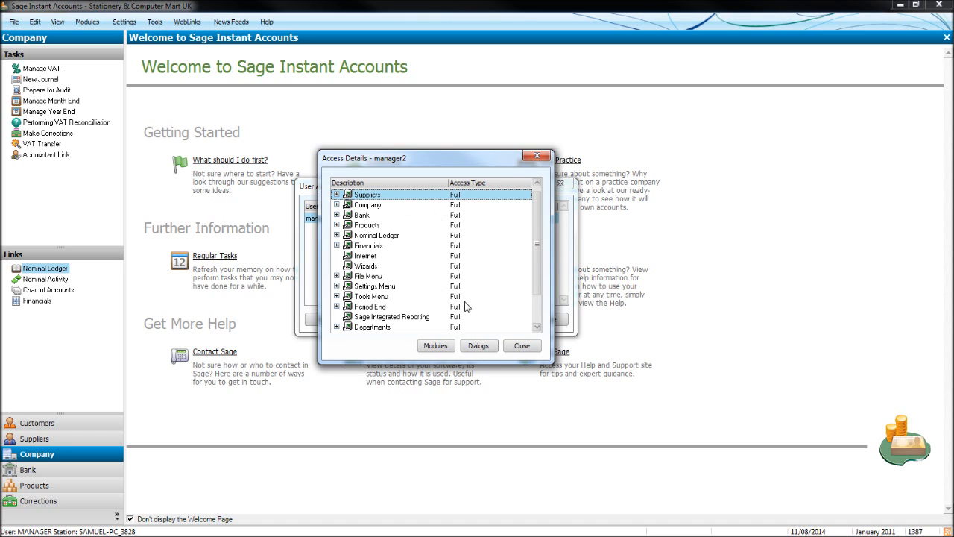
click(435, 346)
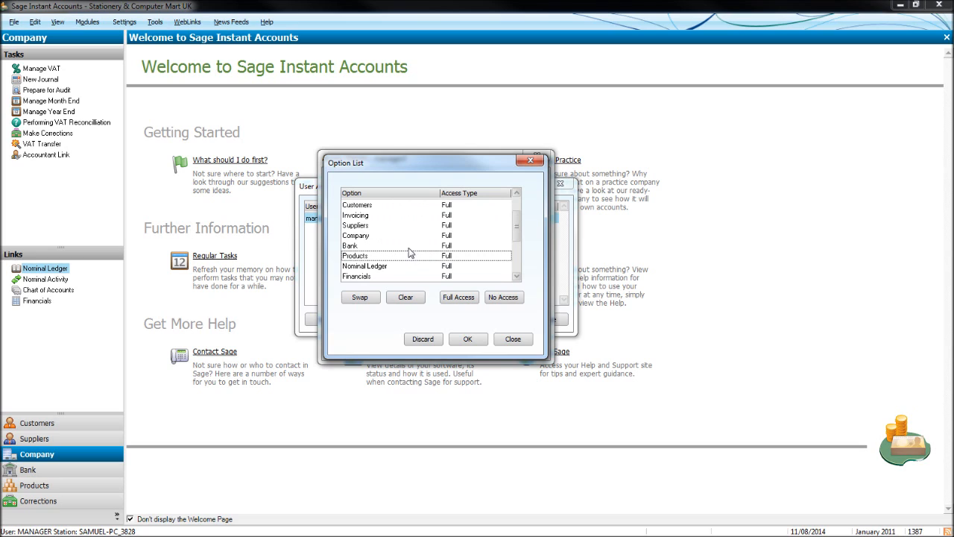
Try setting Bank to No Access, then discard so every module stays Full.
click(349, 245)
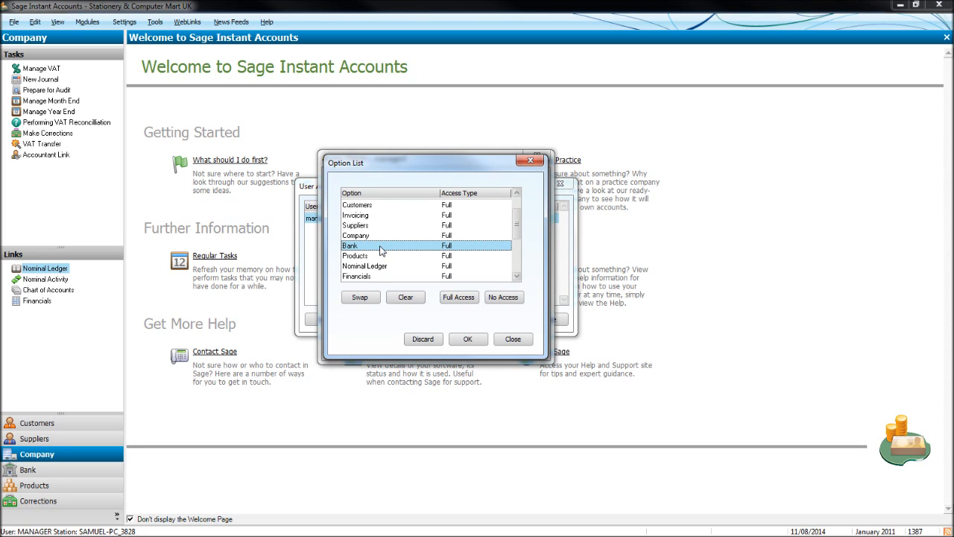
click(504, 296)
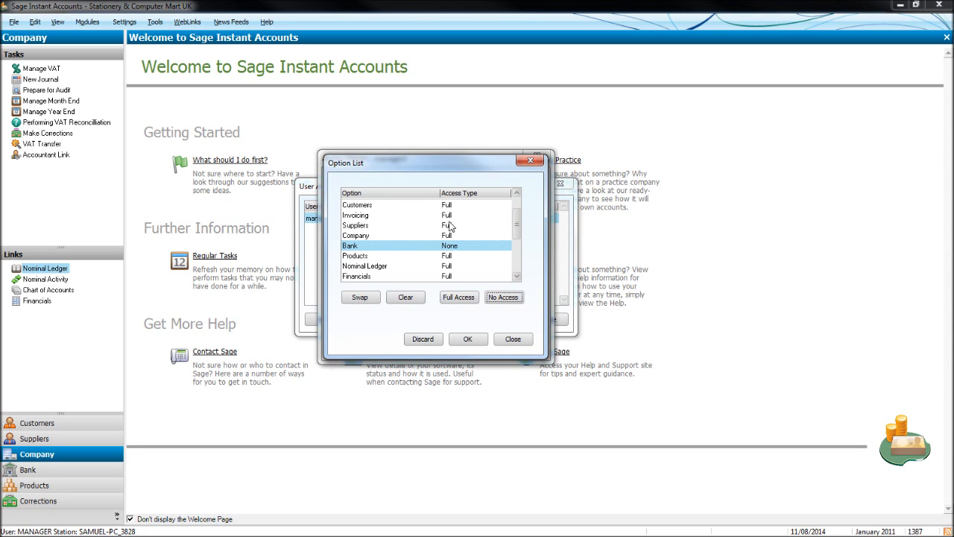
mouse_move(444, 255)
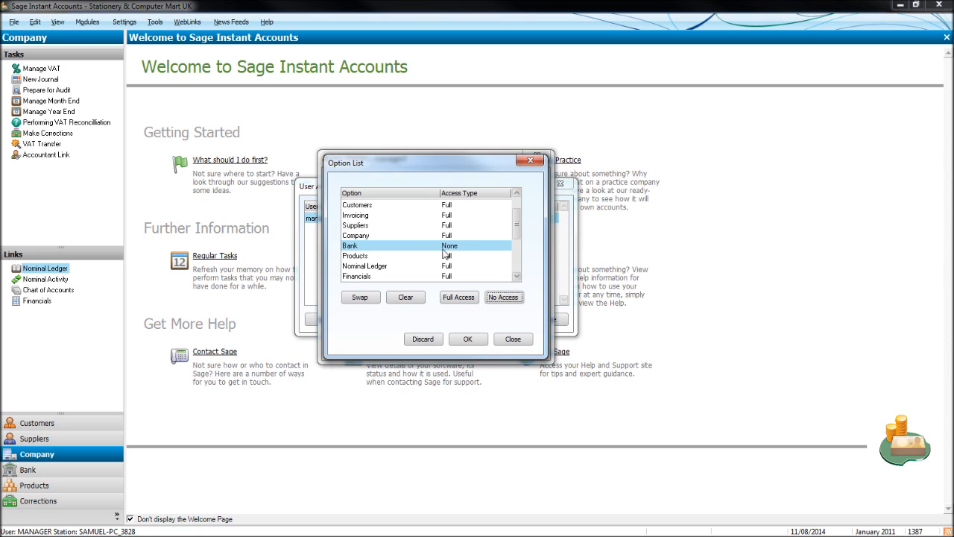
click(459, 297)
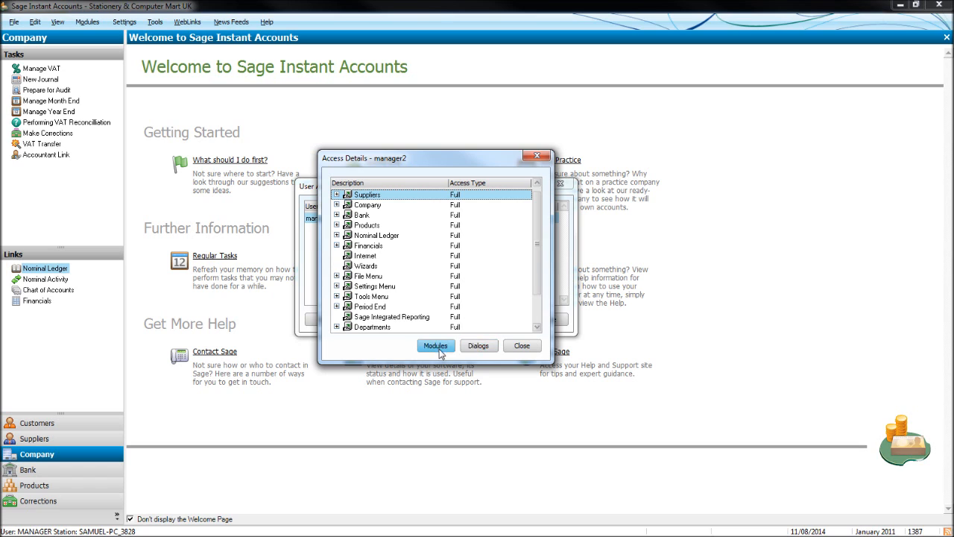
click(477, 345)
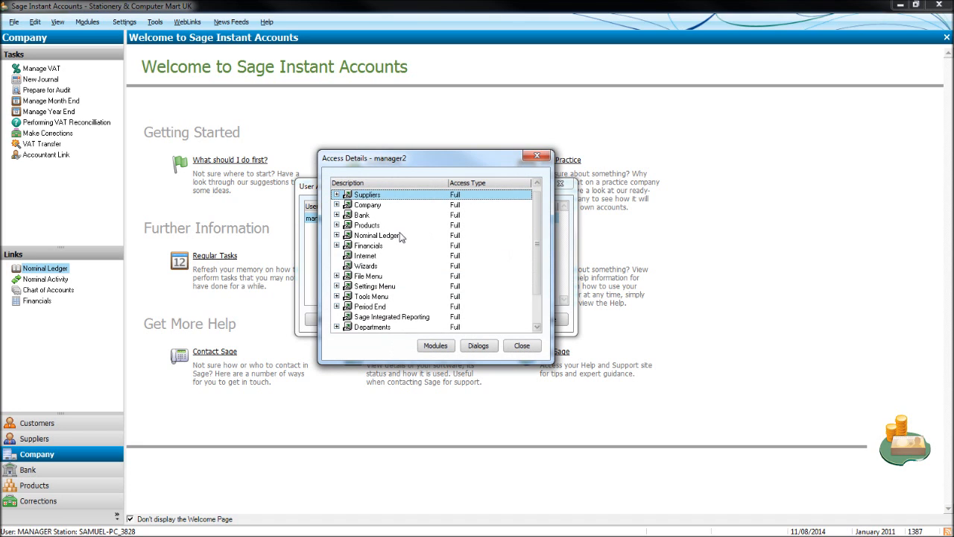
click(361, 215)
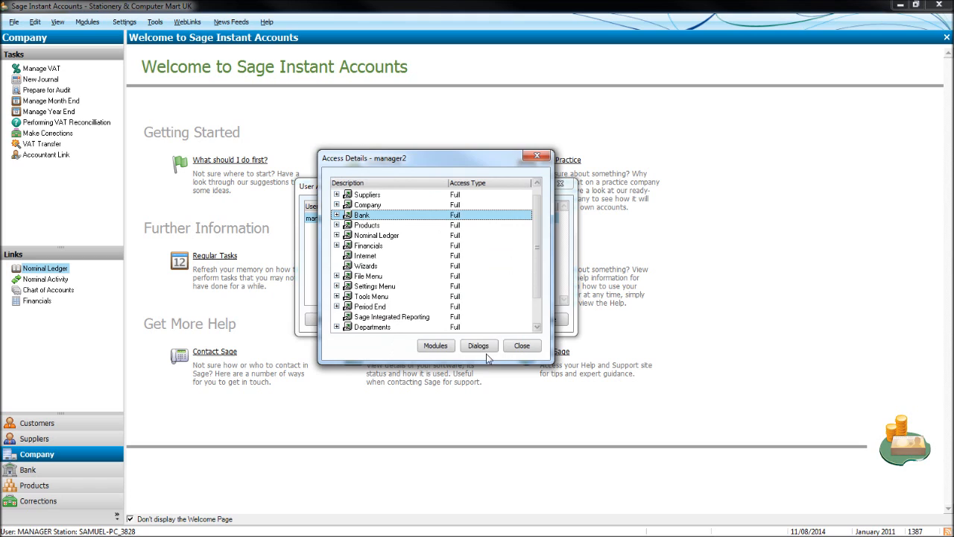
Scroll through the Bank module's Dialog List for manager2, every dialog at Full.
click(477, 346)
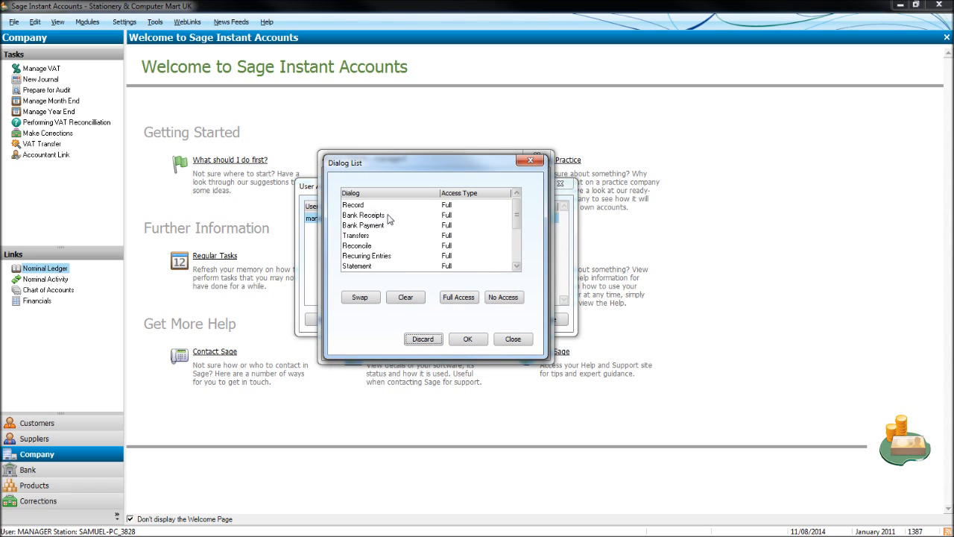
mouse_move(525, 219)
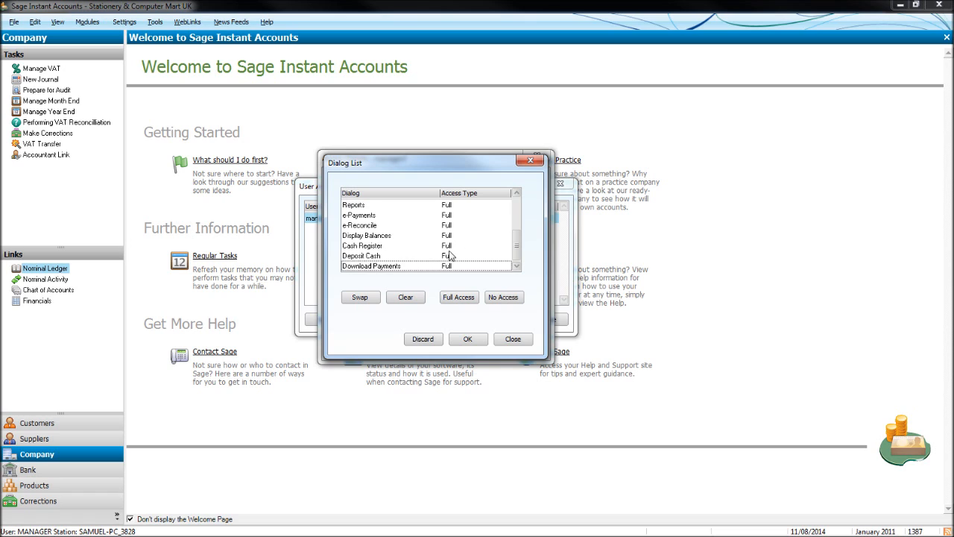
scroll(down, 3)
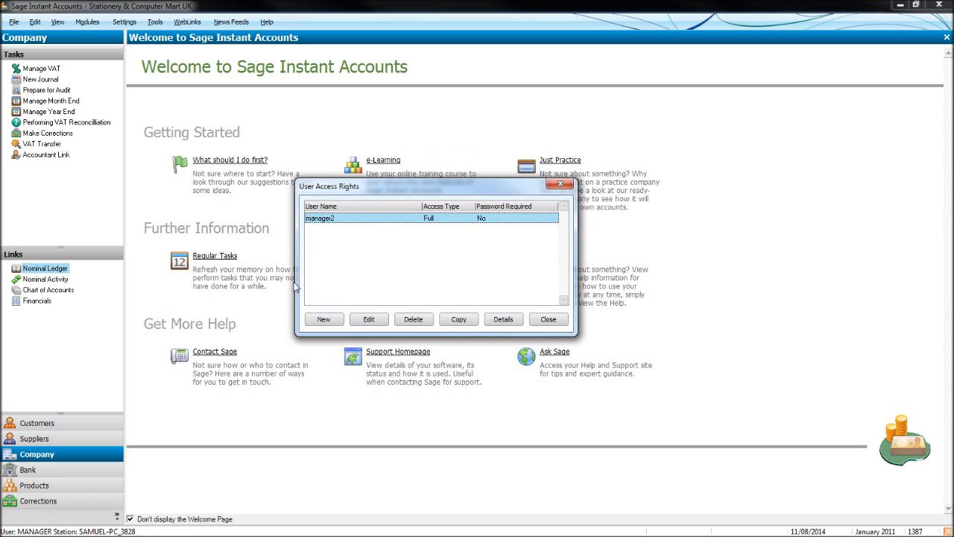
mouse_move(400, 225)
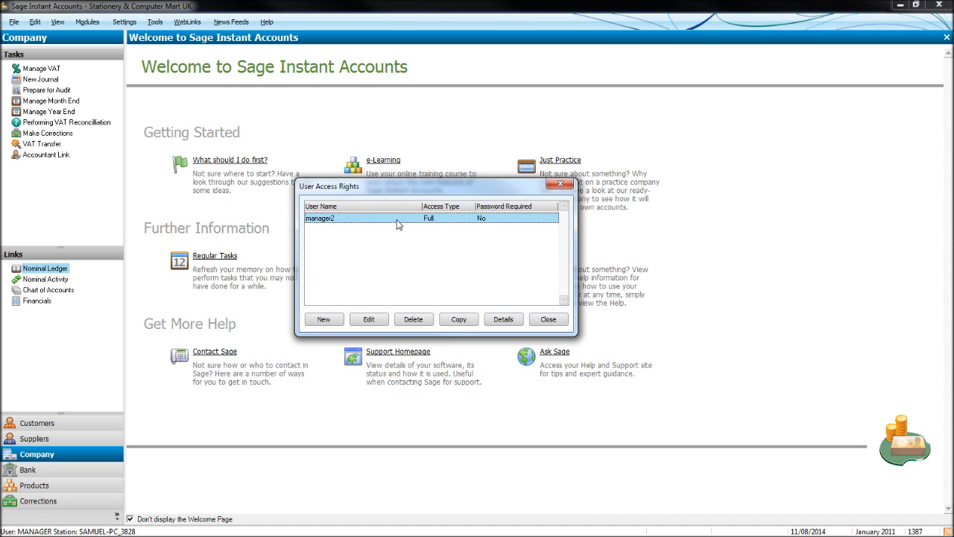
mouse_move(408, 258)
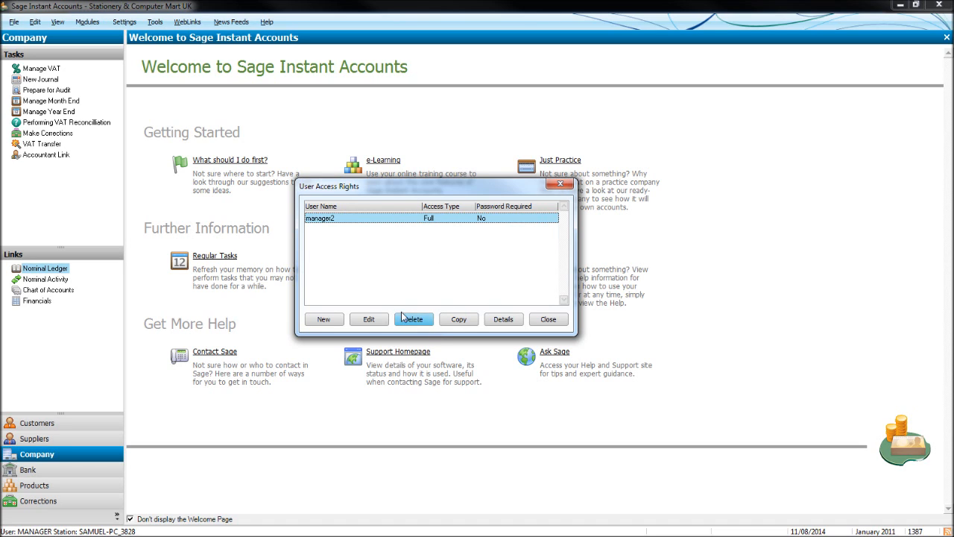
mouse_move(497, 284)
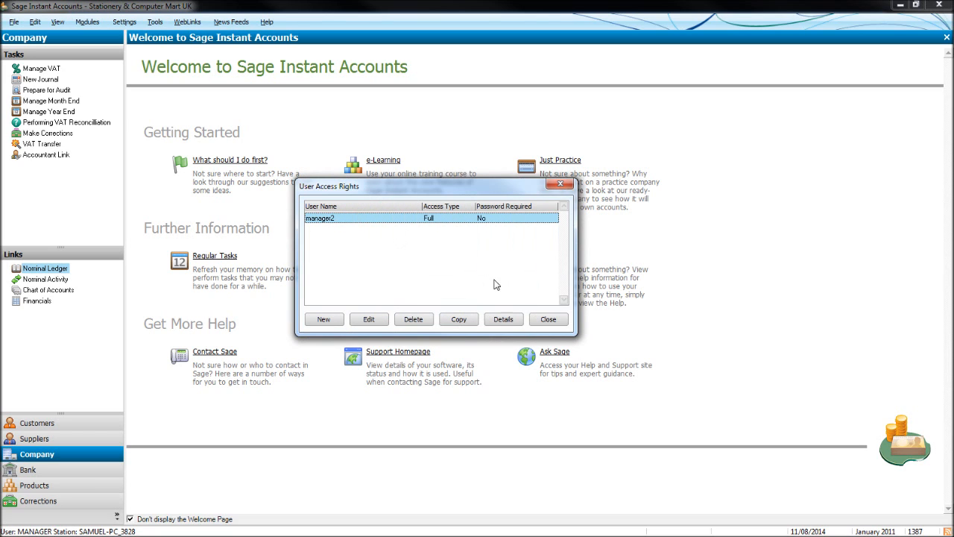